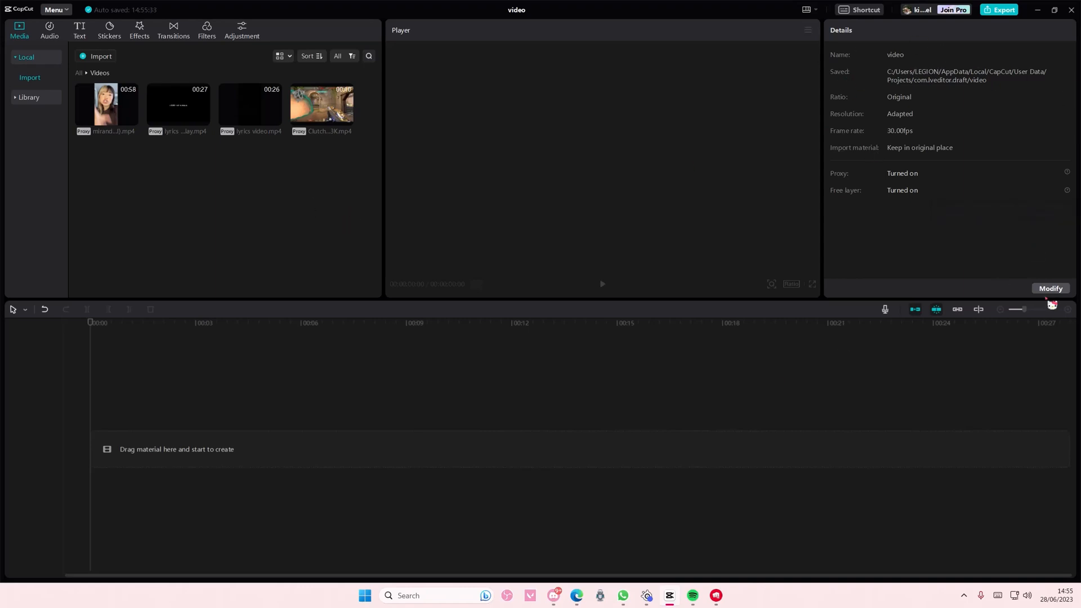
# - Open CapCut's main Menu at the top left of the 'video' project window
pyautogui.click(1050, 289)
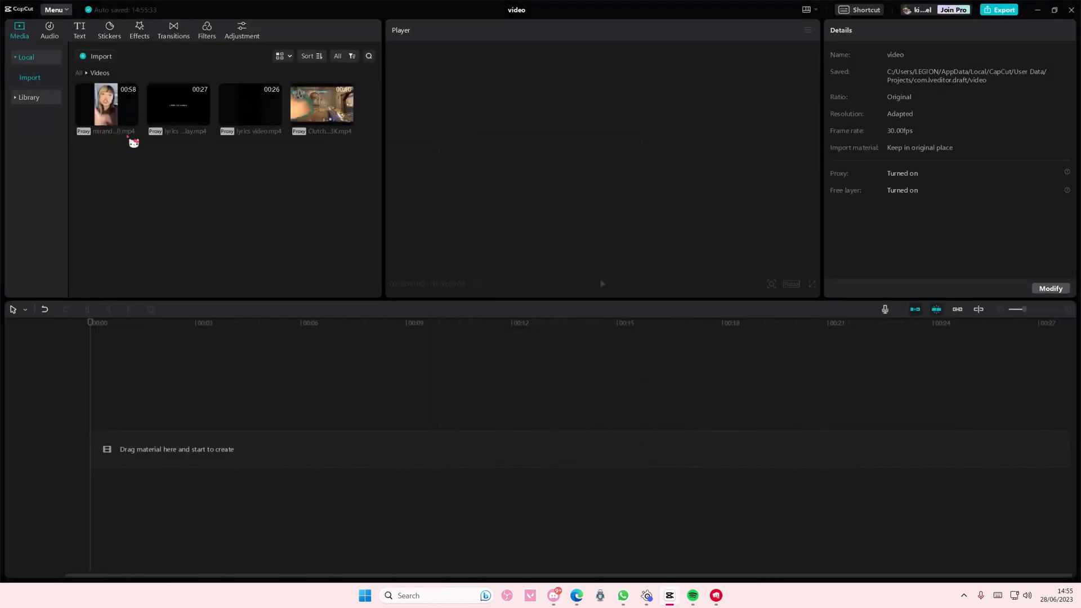
pyautogui.click(54, 9)
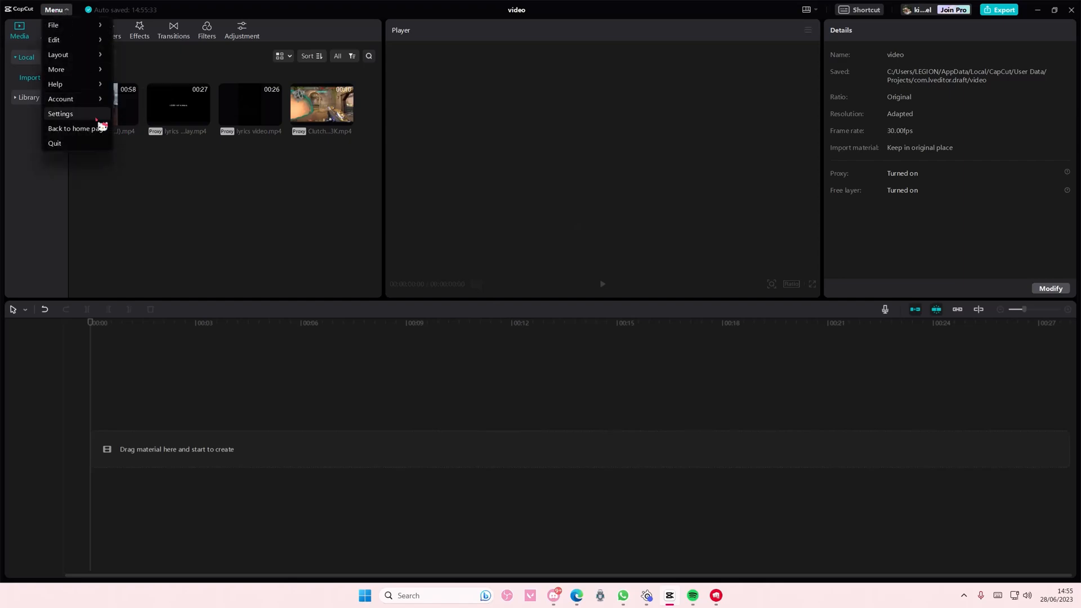
# - In Settings' Edit tab, leave the Free layer checkbox ticked and save
pyautogui.click(60, 113)
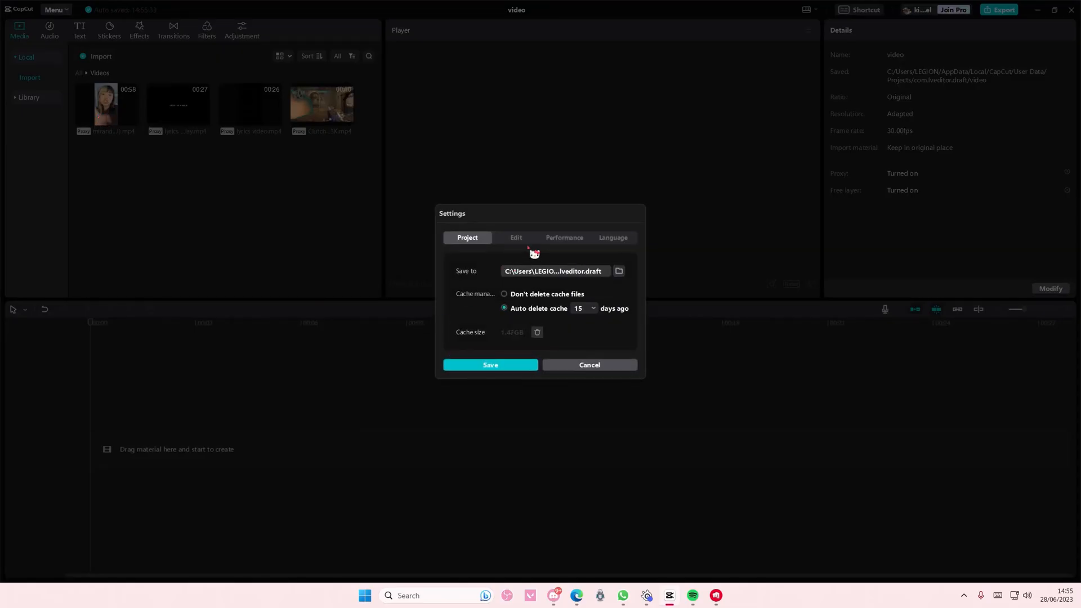
pyautogui.click(515, 237)
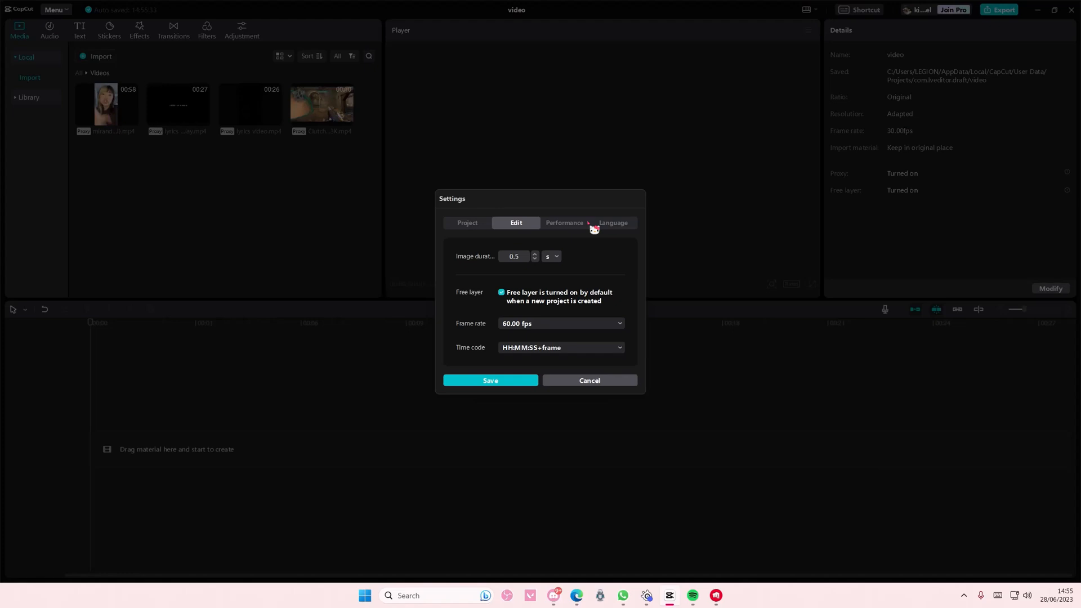
pyautogui.click(502, 292)
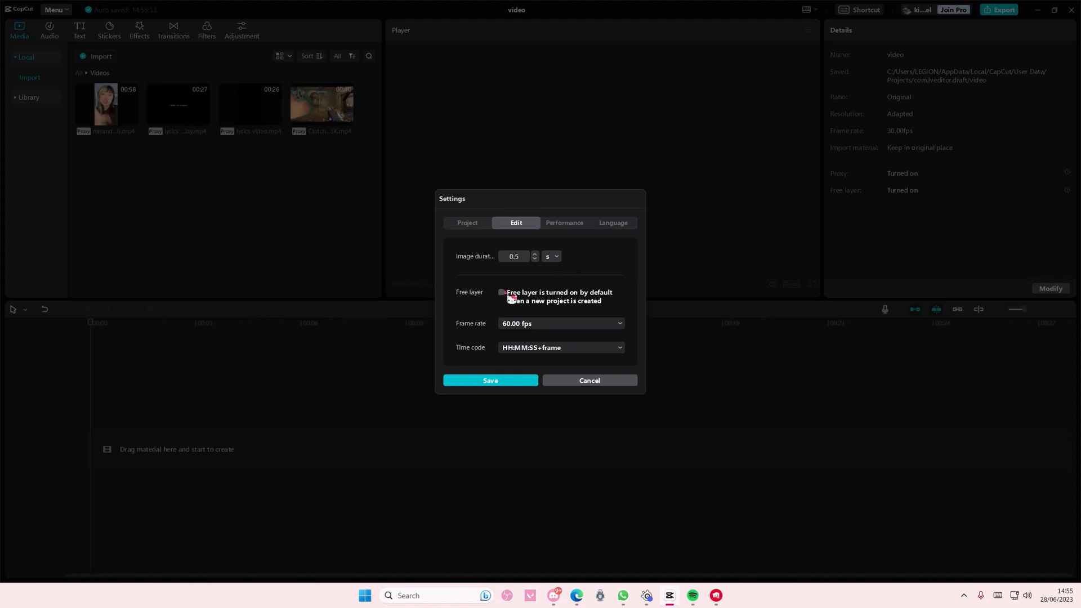
pyautogui.click(501, 293)
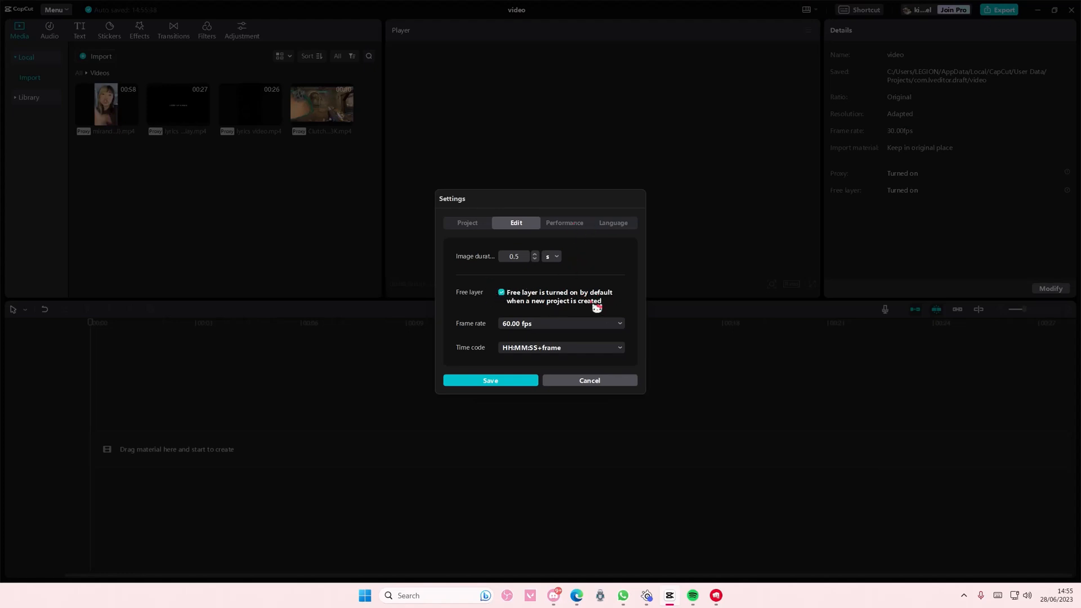
pyautogui.moveTo(618, 313)
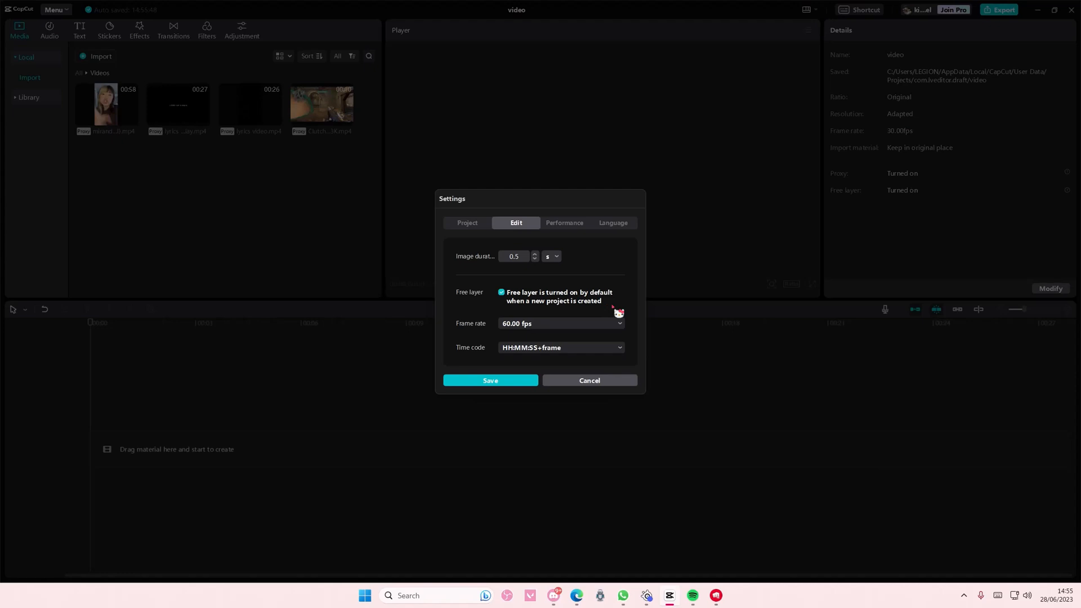
pyautogui.click(502, 292)
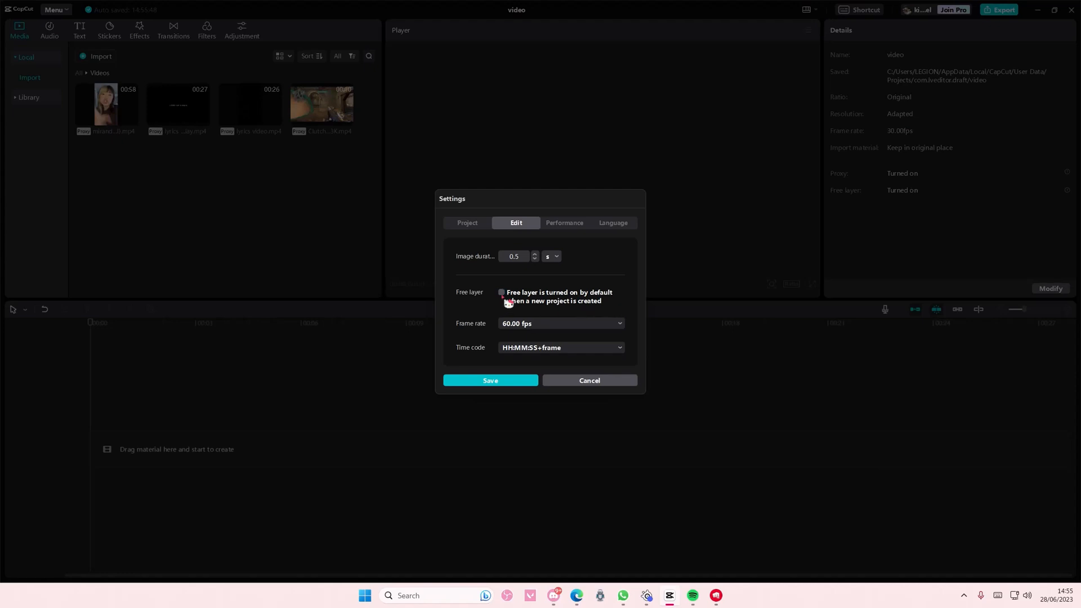
pyautogui.click(502, 292)
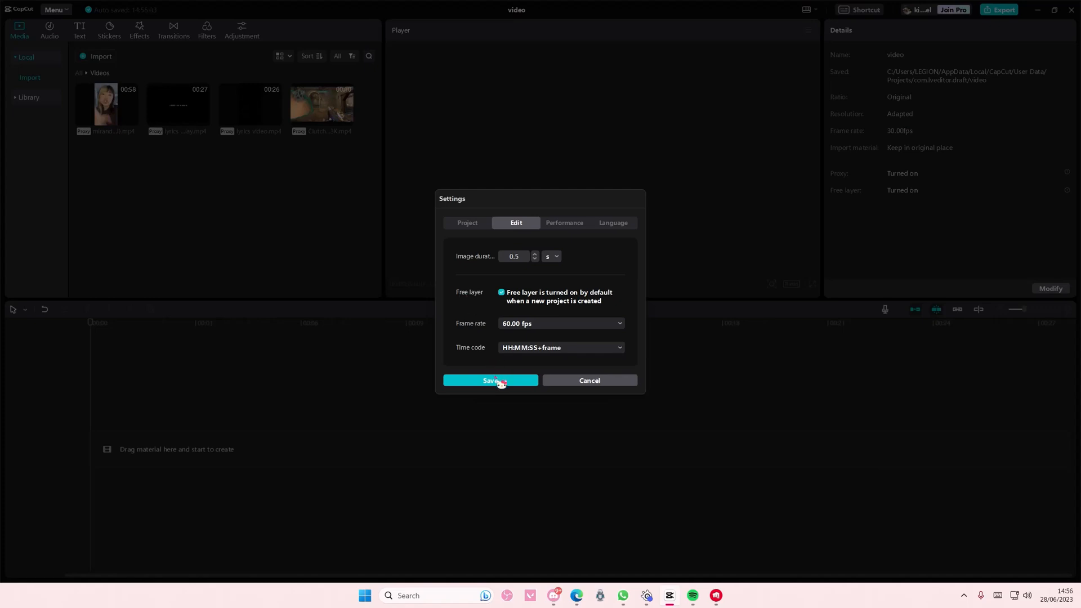
pyautogui.click(490, 380)
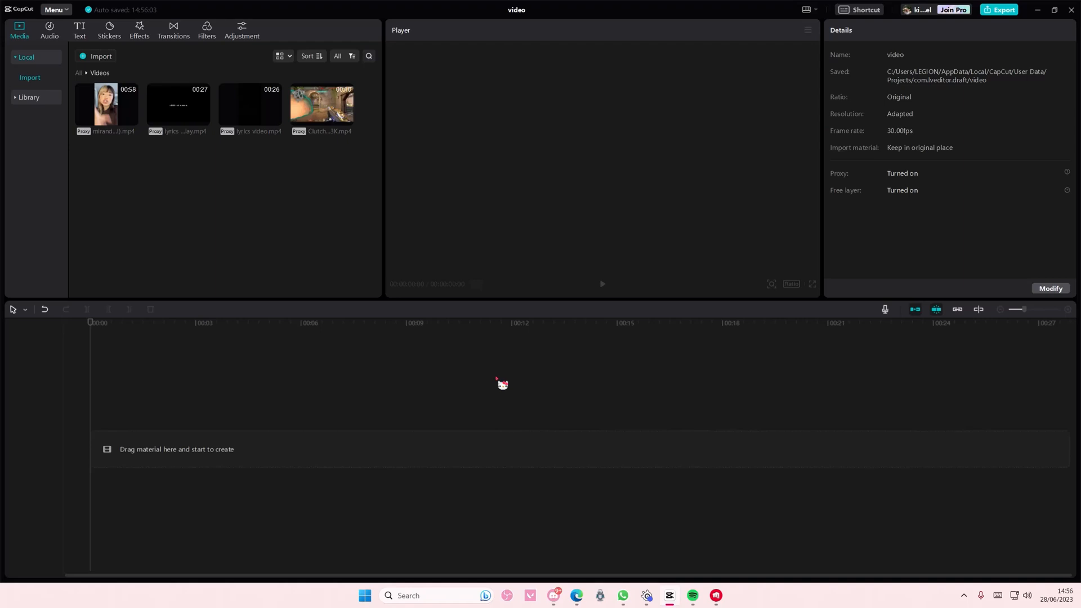
pyautogui.moveTo(493, 343)
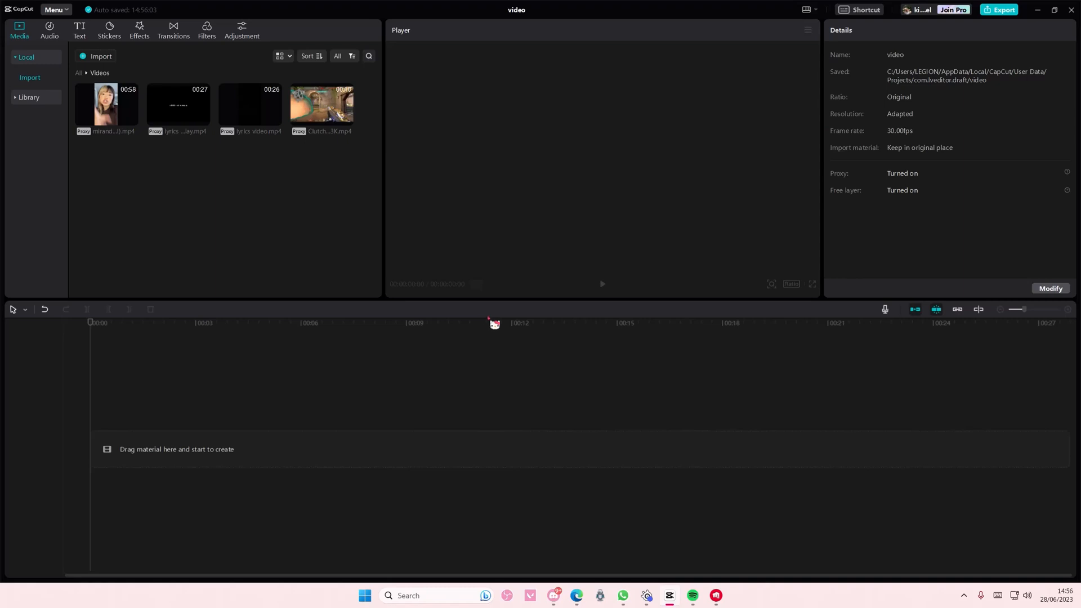
pyautogui.click(1050, 288)
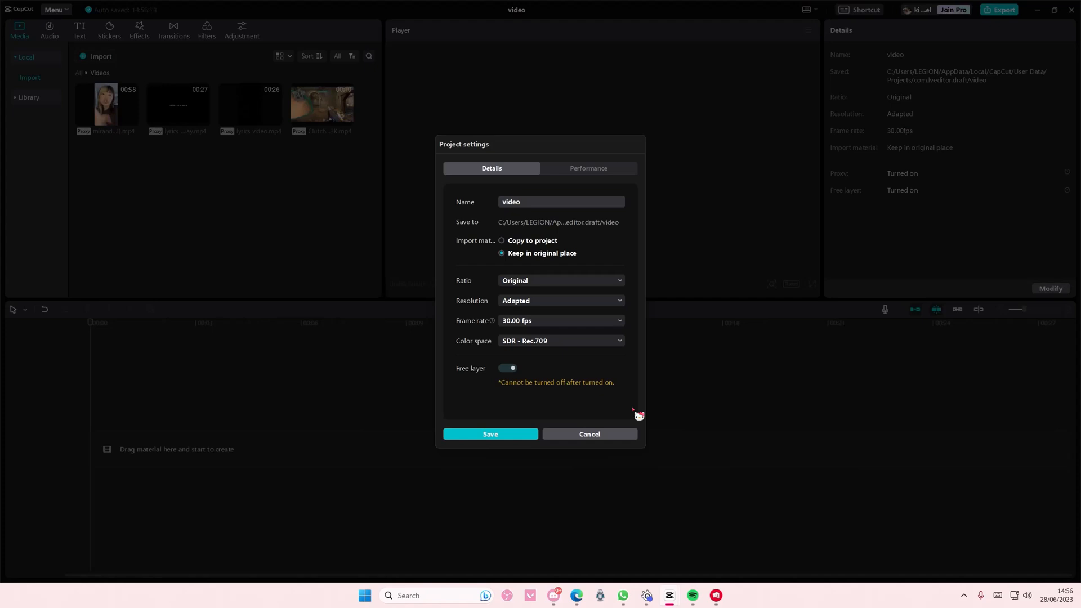
# - Save the 'video' project's settings with the Free layer toggle left on
pyautogui.click(490, 434)
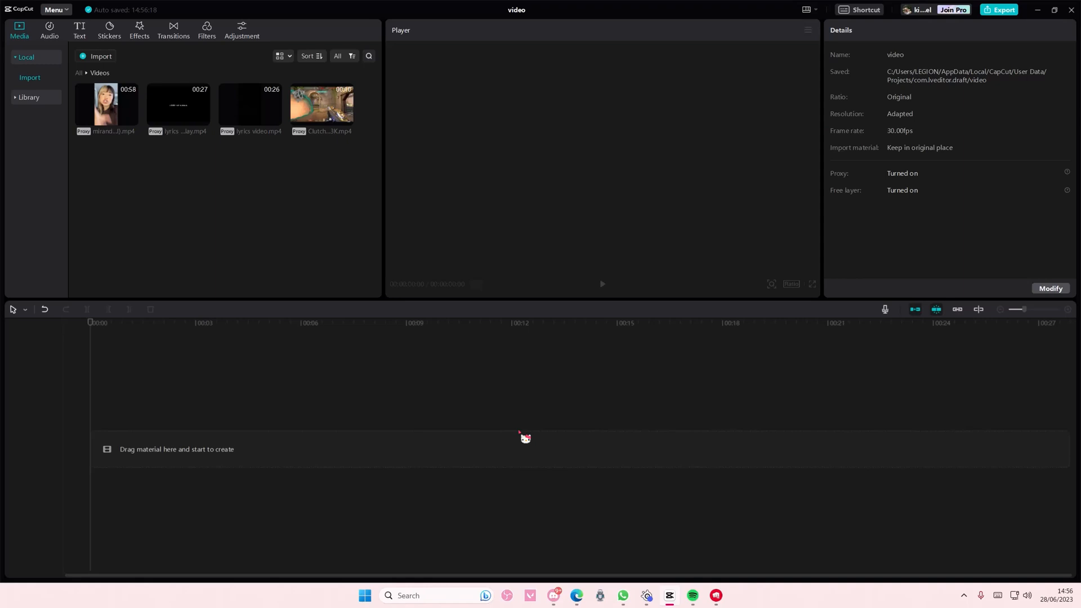
pyautogui.moveTo(527, 441)
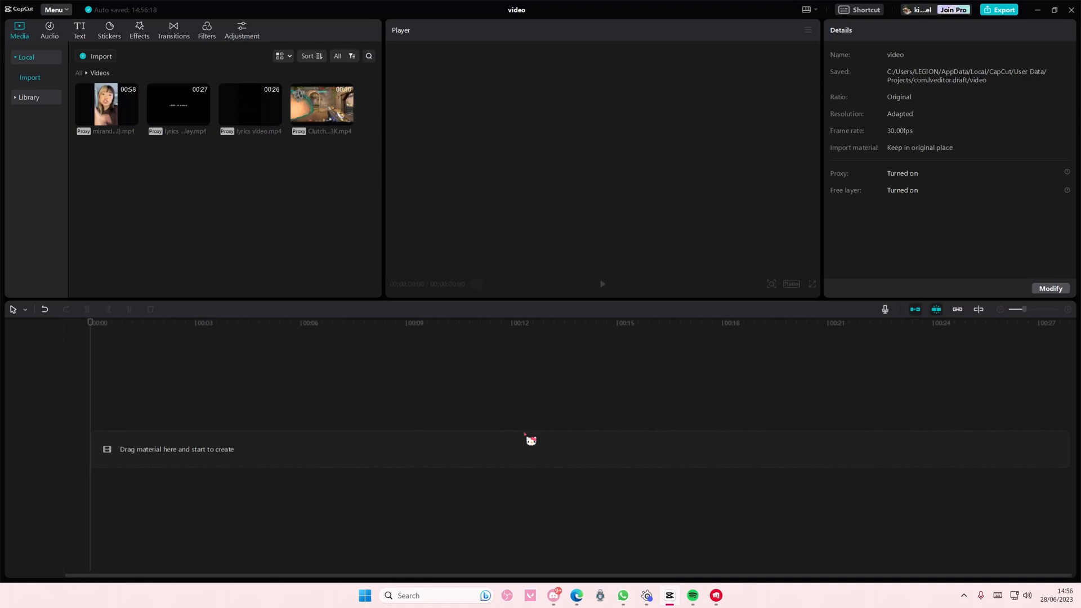
pyautogui.moveTo(923, 519)
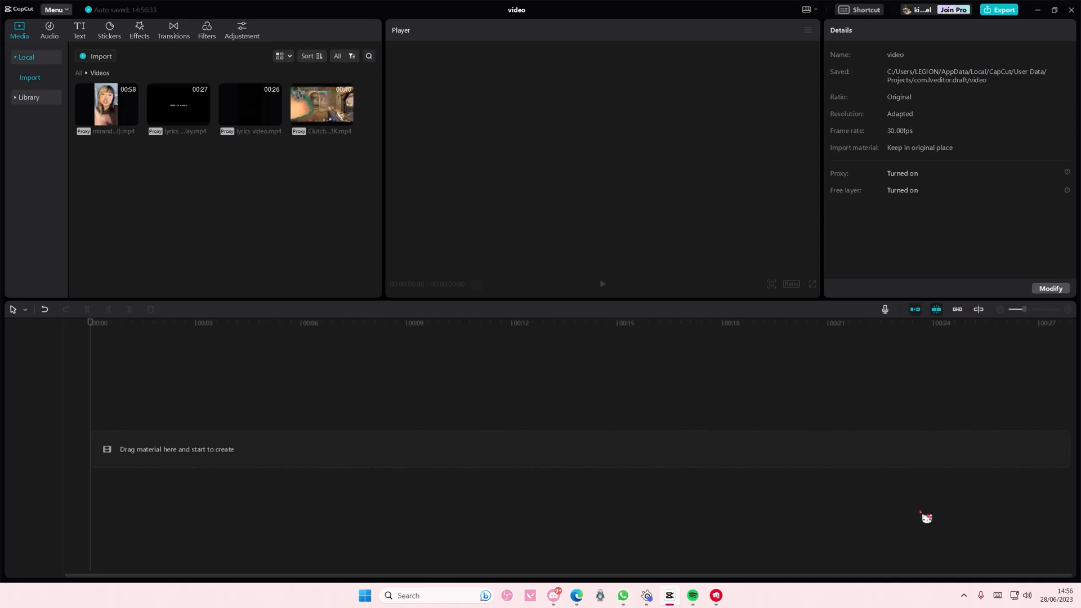